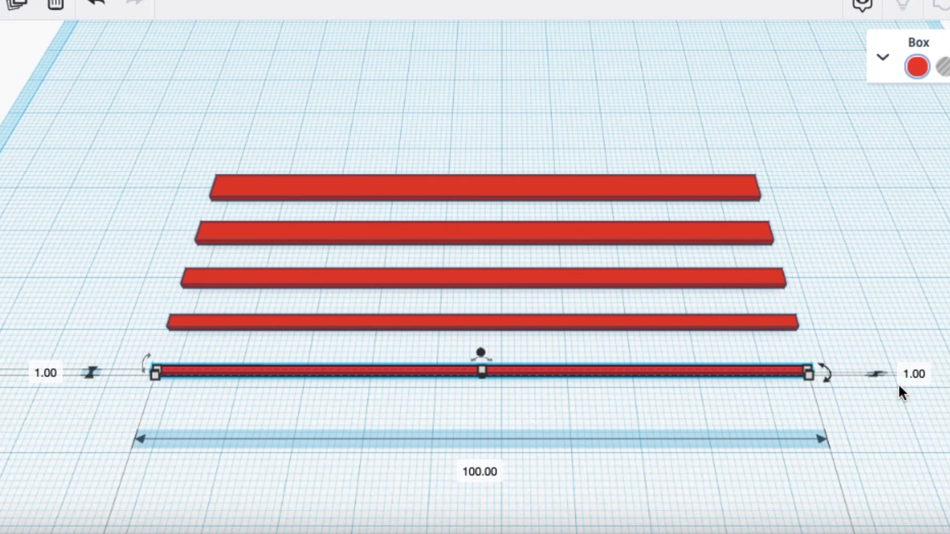
mouse_move(422, 329)
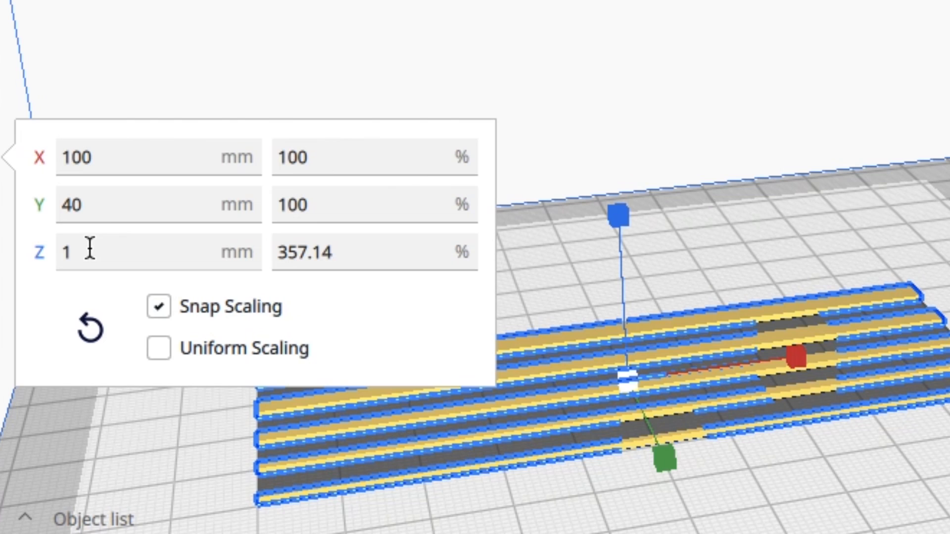
Enter 51 in the strips' Z mm scale field, keeping the 100 by 40 mm footprint.
text(5)
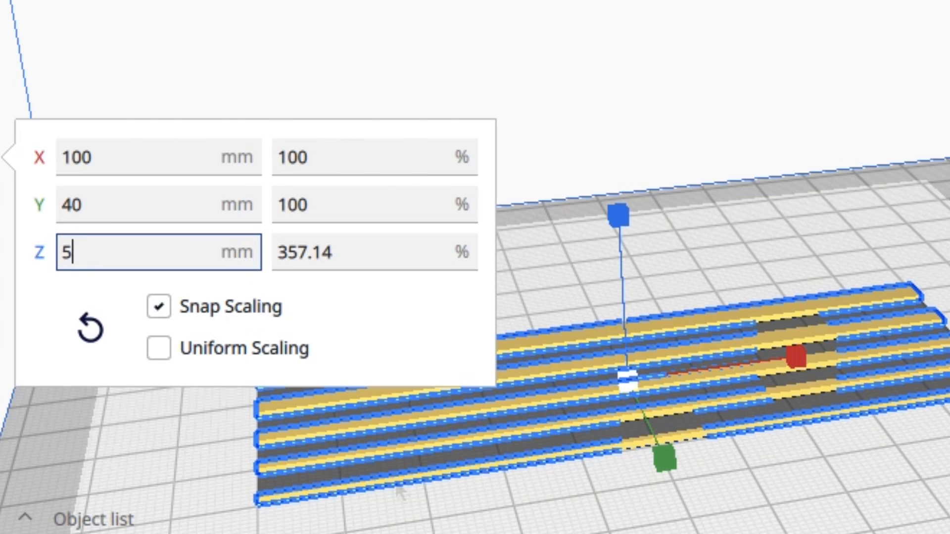
text(1)
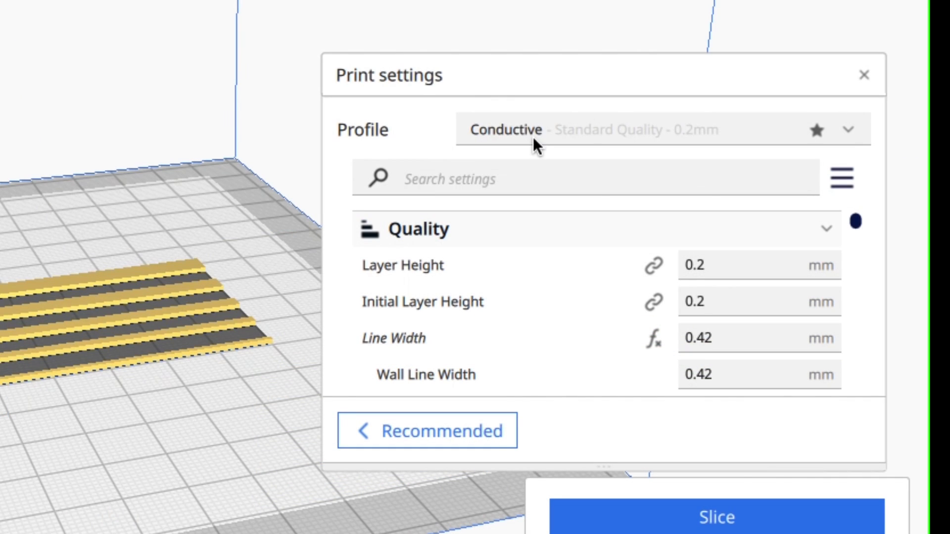
mouse_move(760, 237)
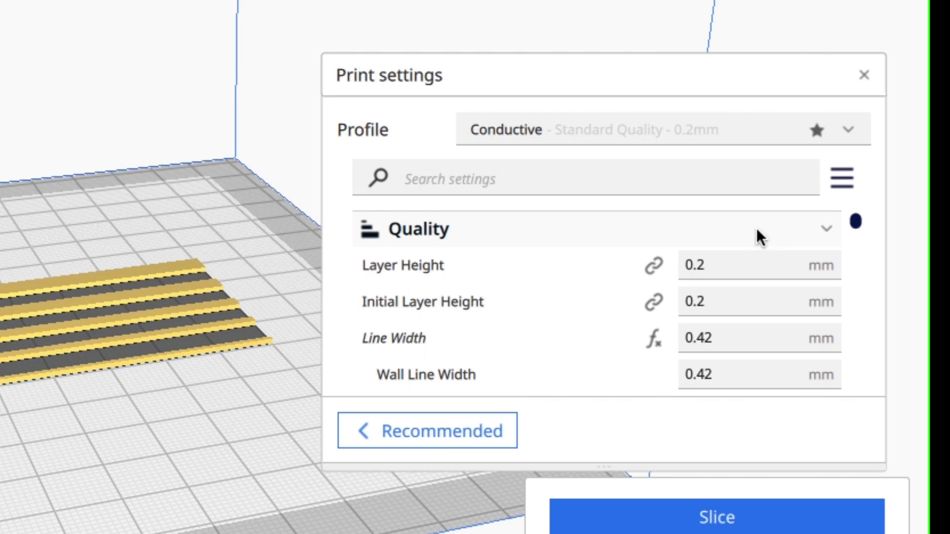
mouse_move(718, 275)
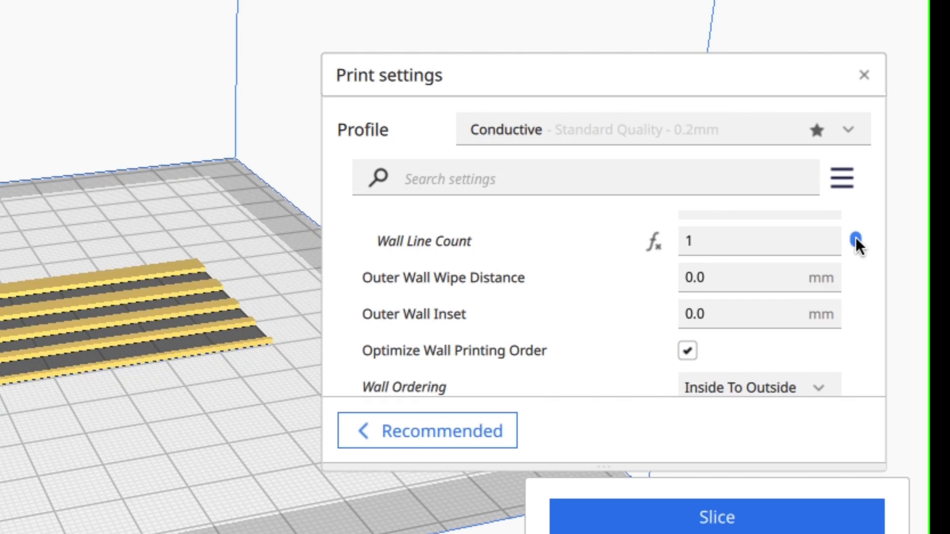
mouse_move(696, 257)
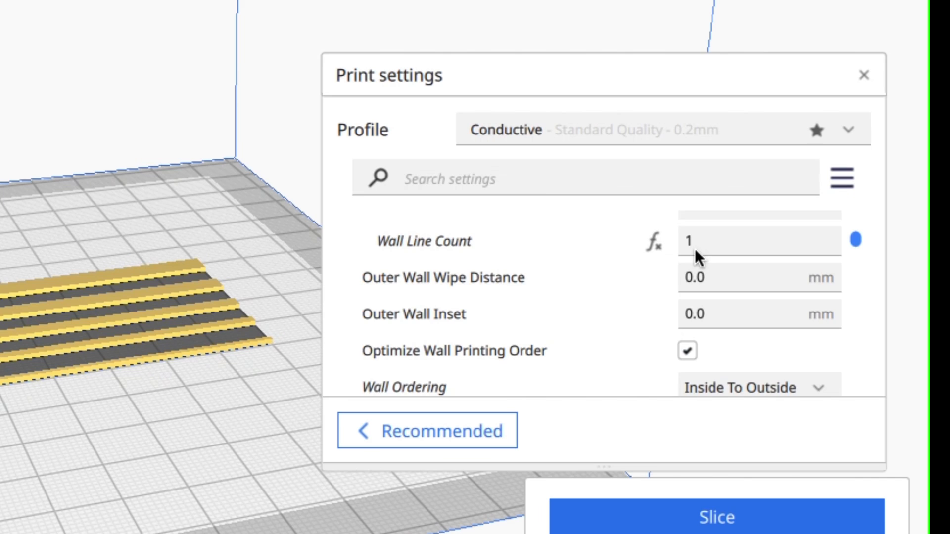
scroll(down, 3)
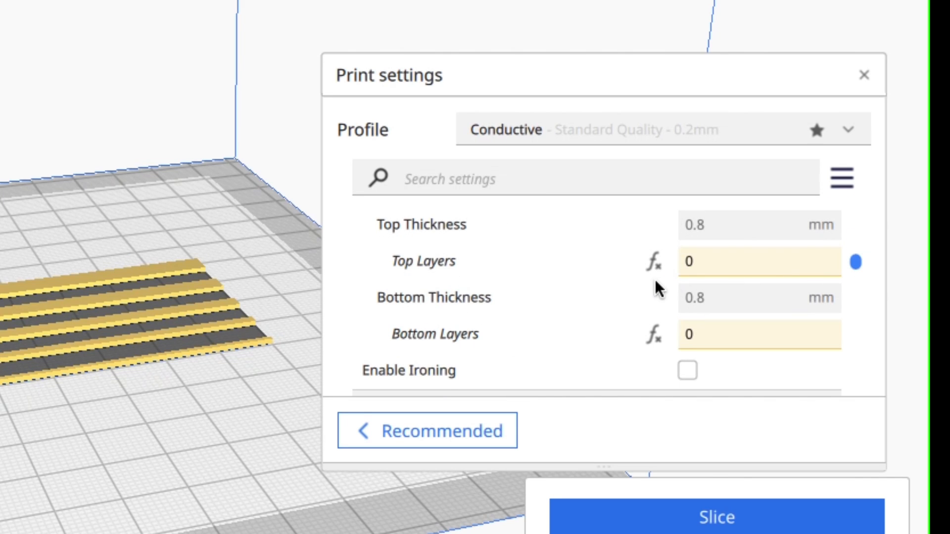
scroll(down, 3)
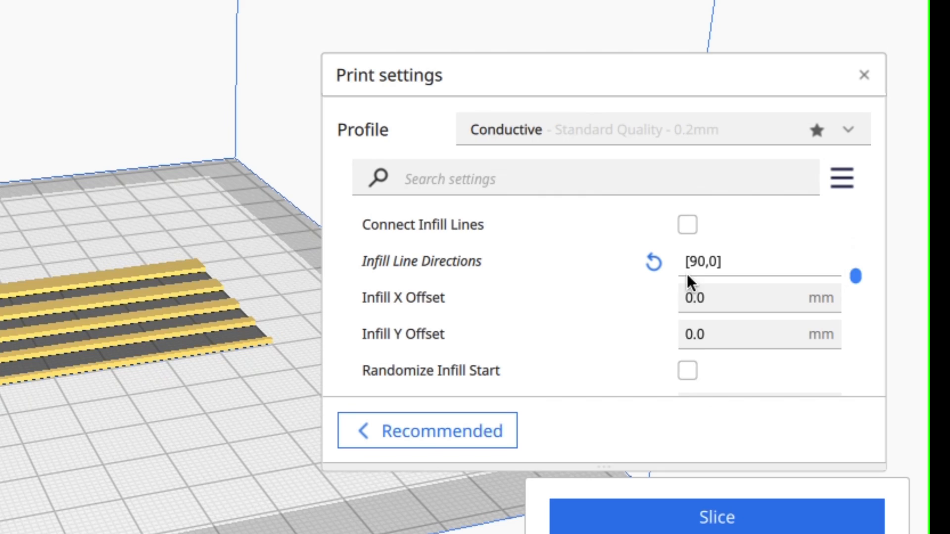
mouse_move(802, 288)
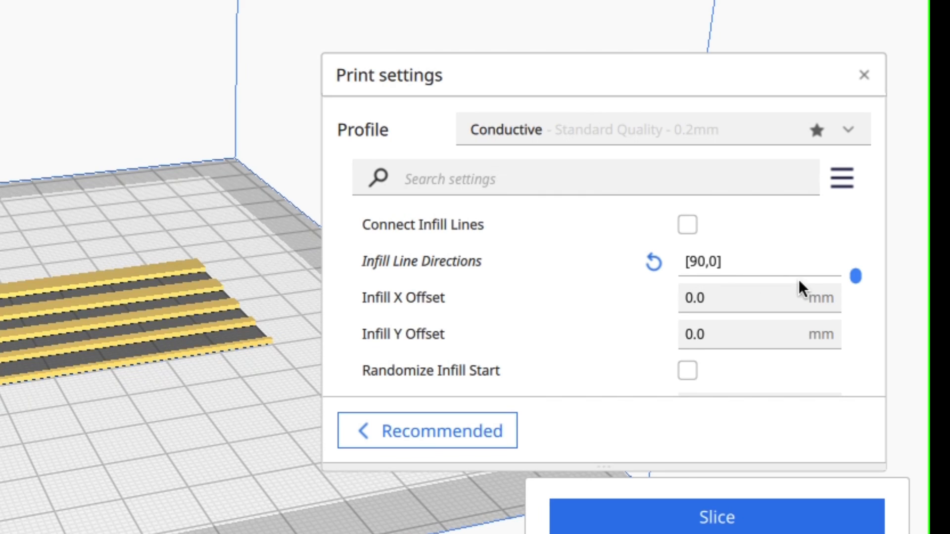
mouse_move(816, 289)
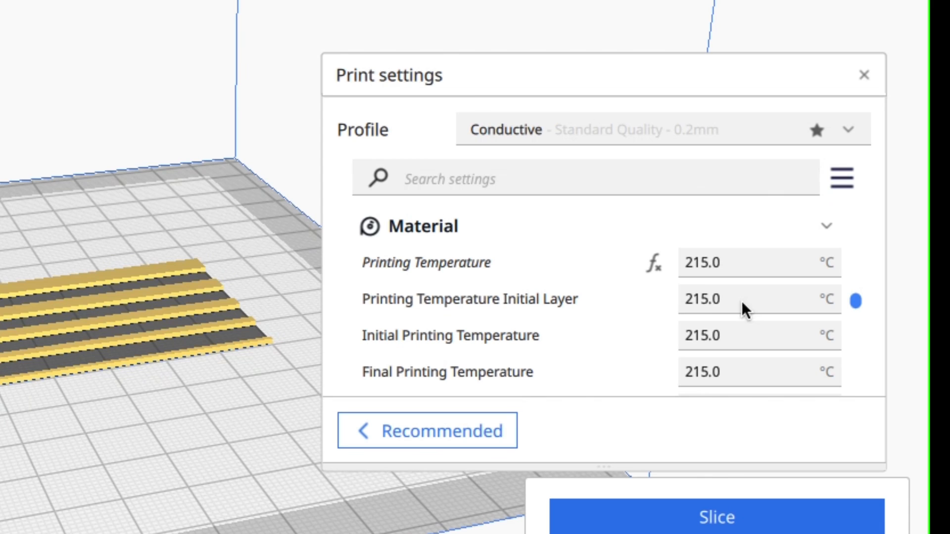
mouse_move(700, 284)
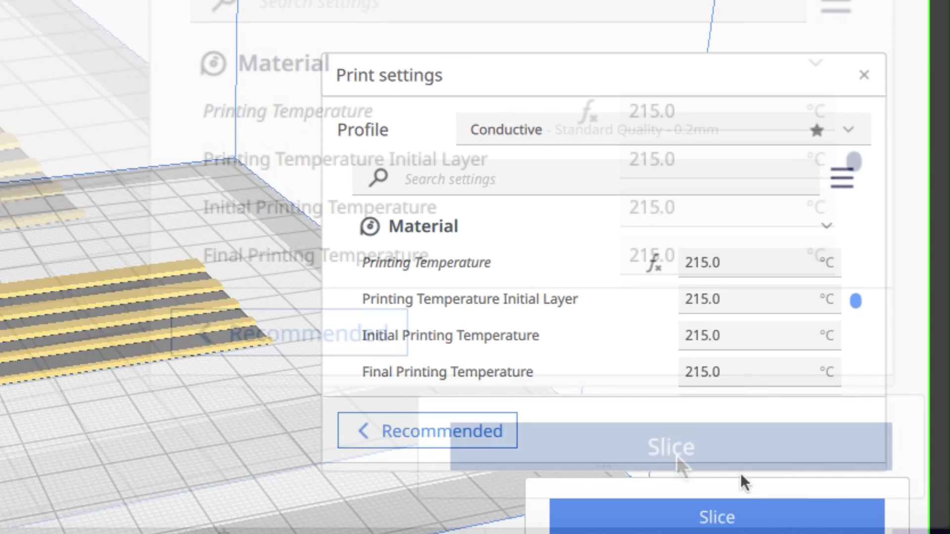
Slice the test strips with the Conductive profile and step the preview slider up through layer 3.
click(670, 447)
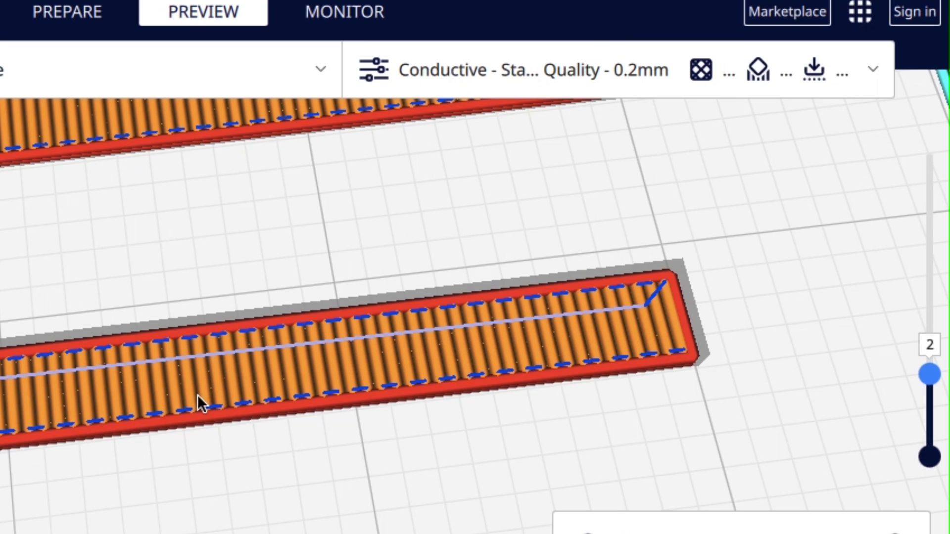
mouse_move(936, 368)
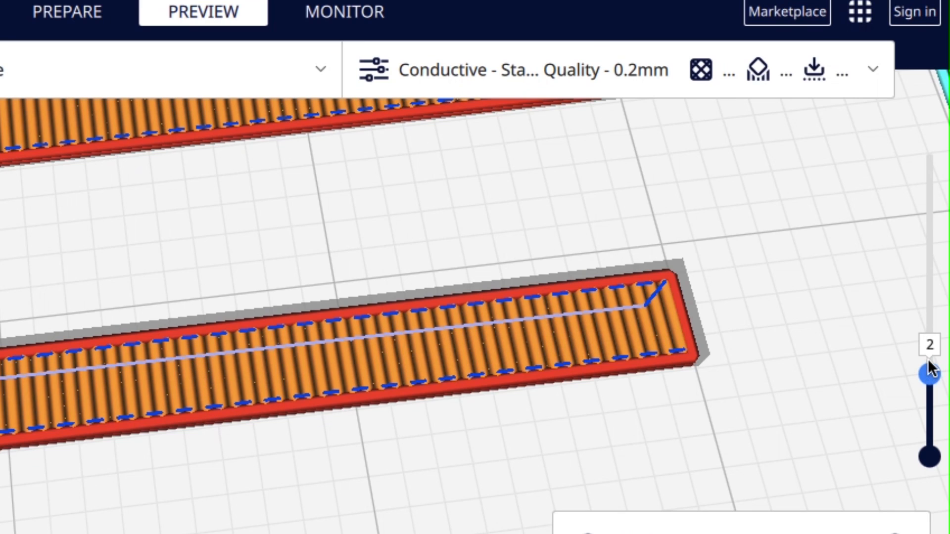
drag(933, 368, 933, 315)
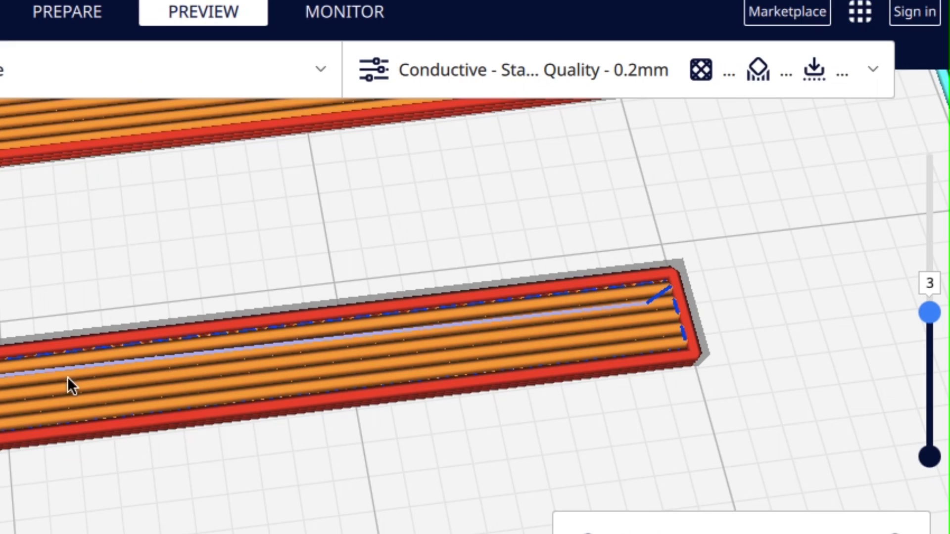
mouse_move(936, 321)
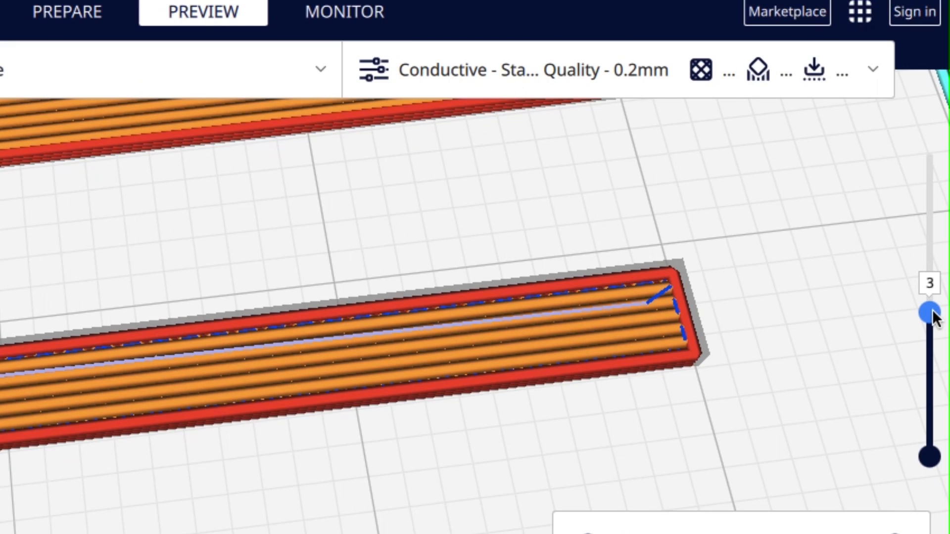
drag(928, 310, 928, 241)
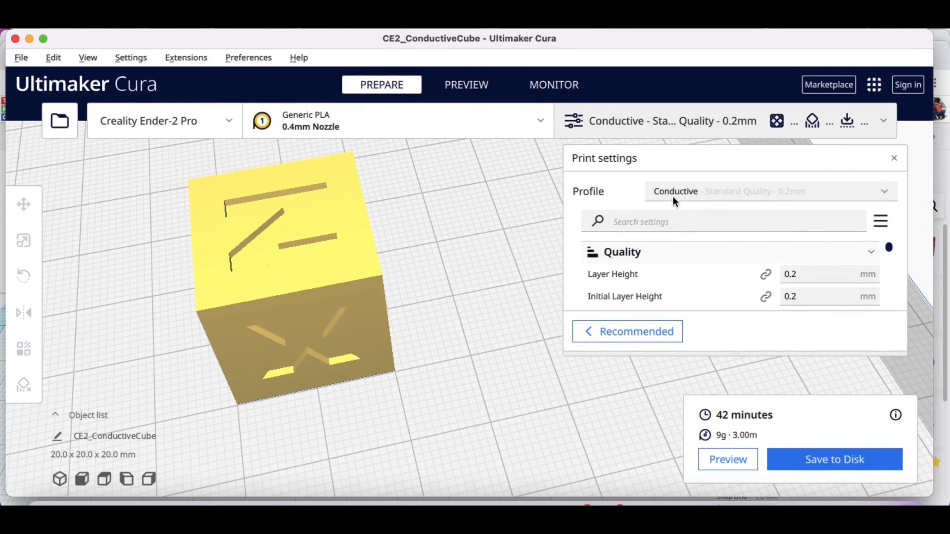
mouse_move(730, 429)
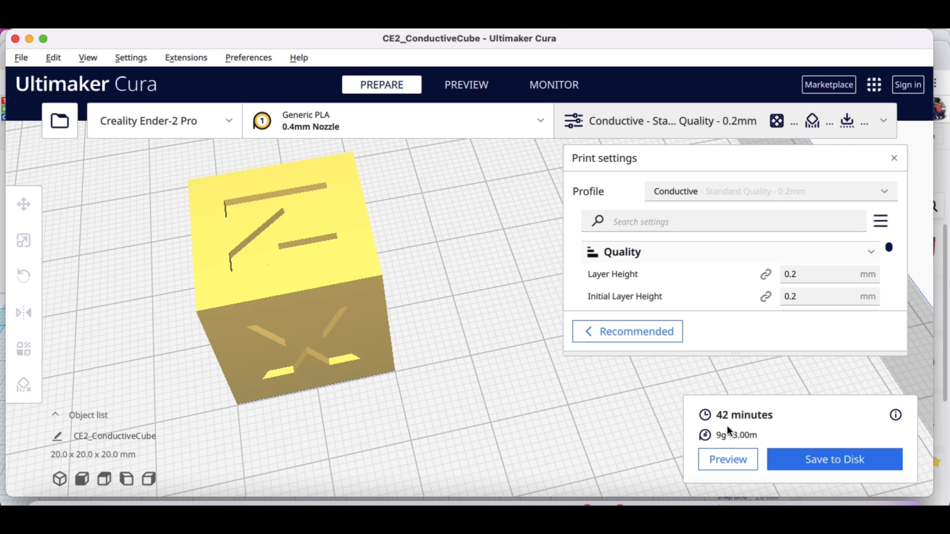
mouse_move(624, 380)
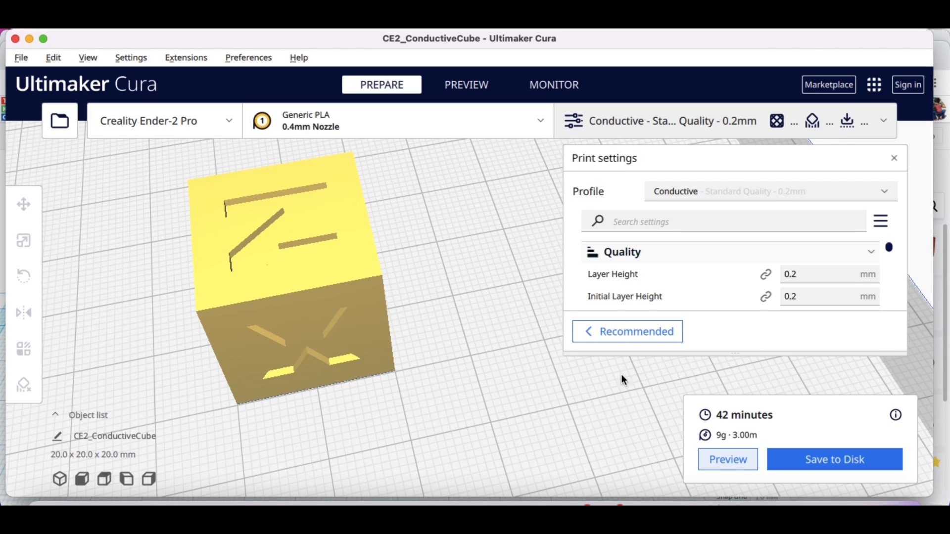
Show the sliced 20 mm cube in layer Preview and drag the layer slider down.
click(466, 84)
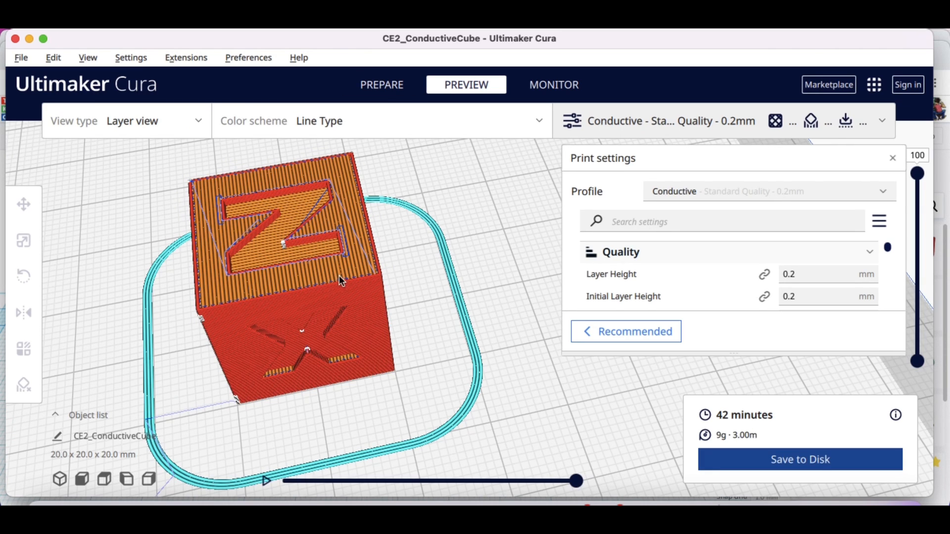
drag(916, 172, 917, 329)
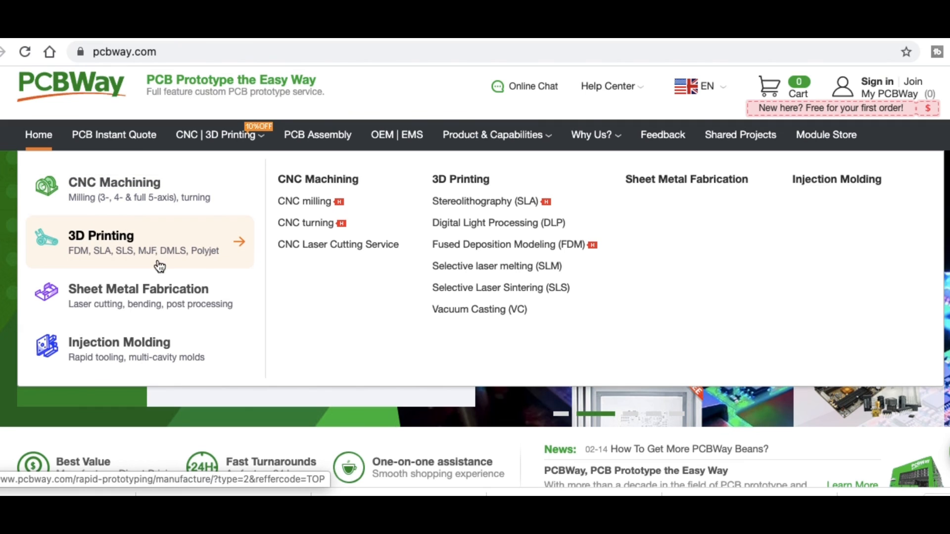
mouse_move(157, 352)
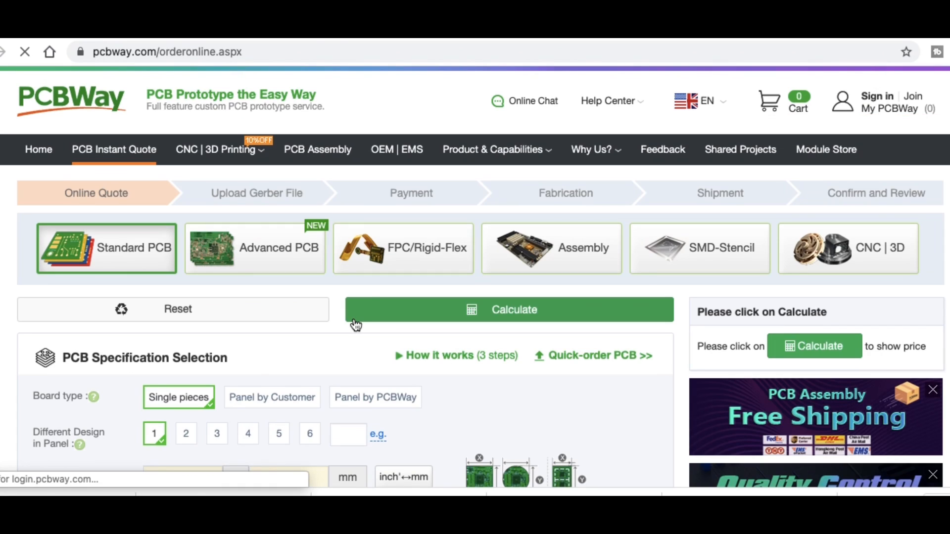
Scroll down the PCBWay PCB instant quote form and back up.
scroll(down, 3)
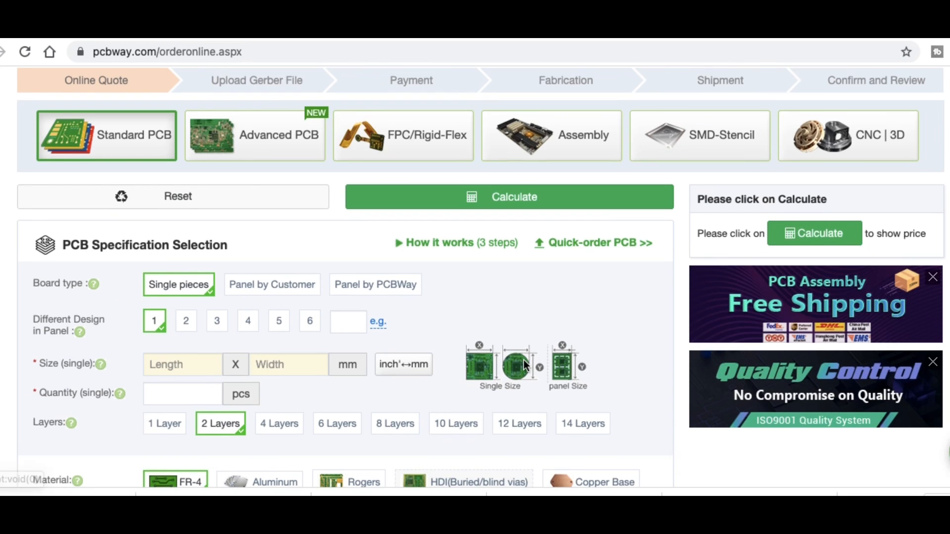
scroll(up, 3)
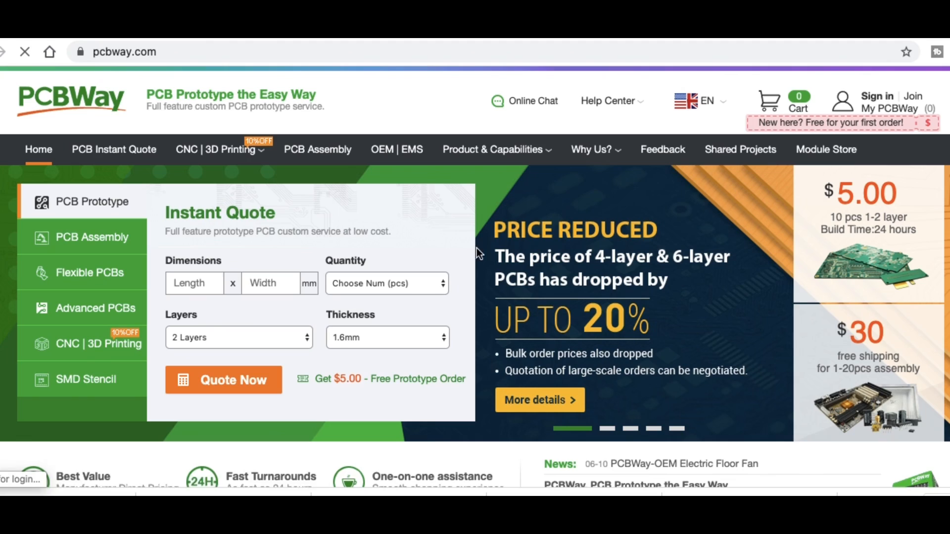
mouse_move(488, 240)
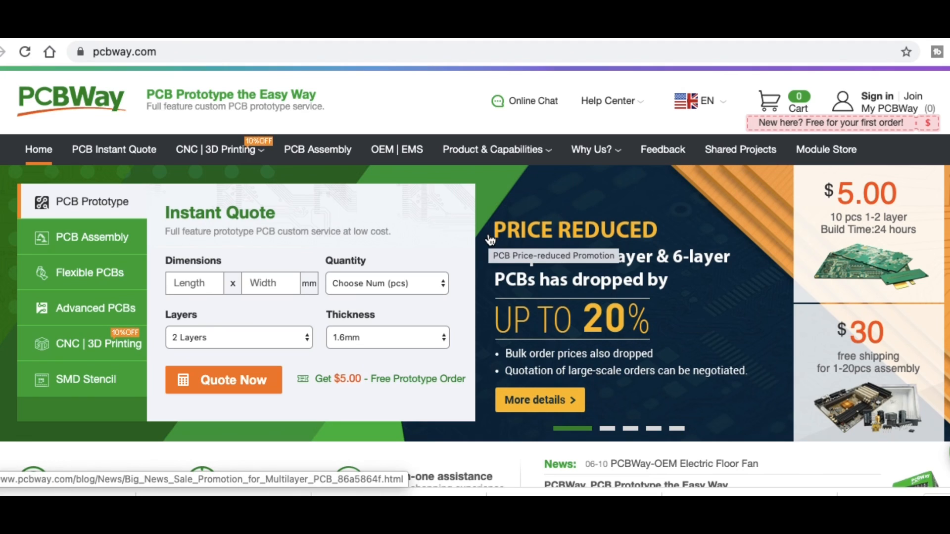